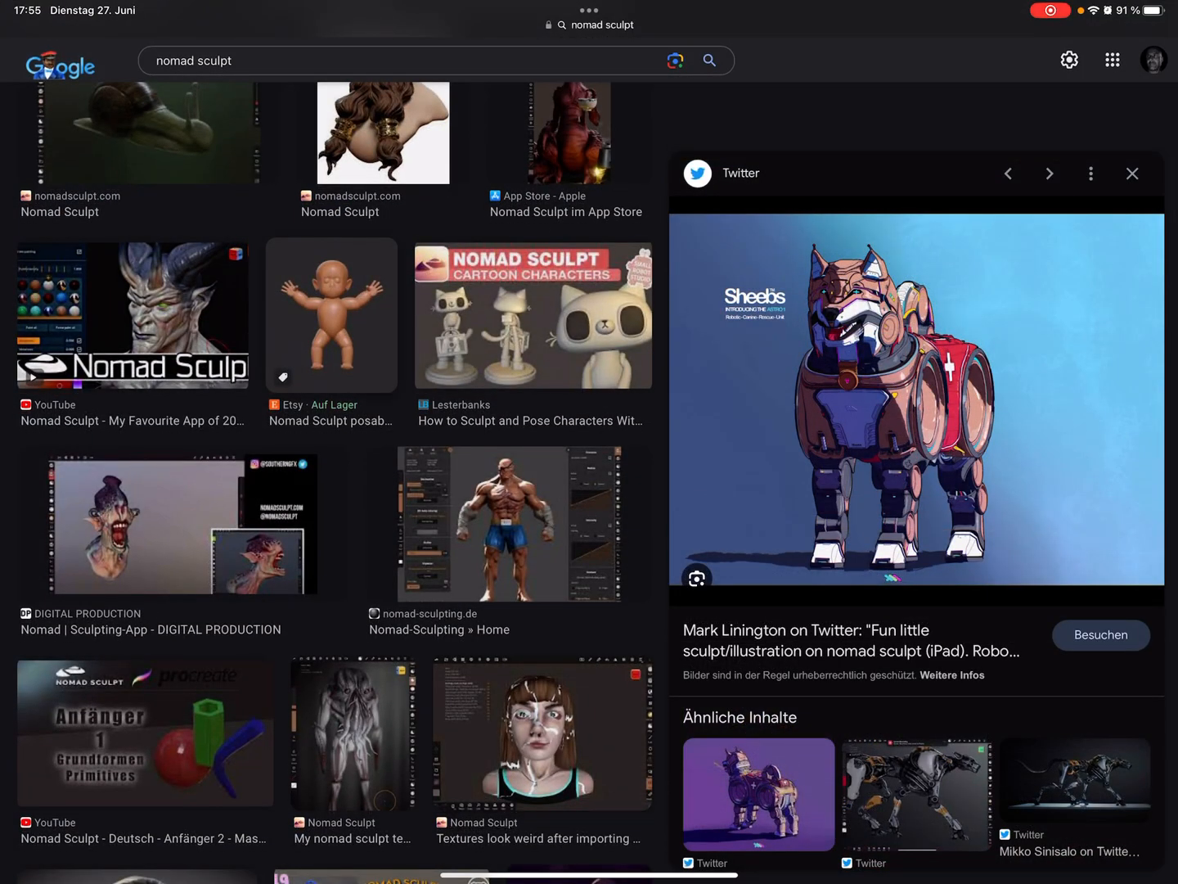
# Open the Etsy 'Nomad Sculpt posable Baby' image from the Google Images results.
pyautogui.click(331, 314)
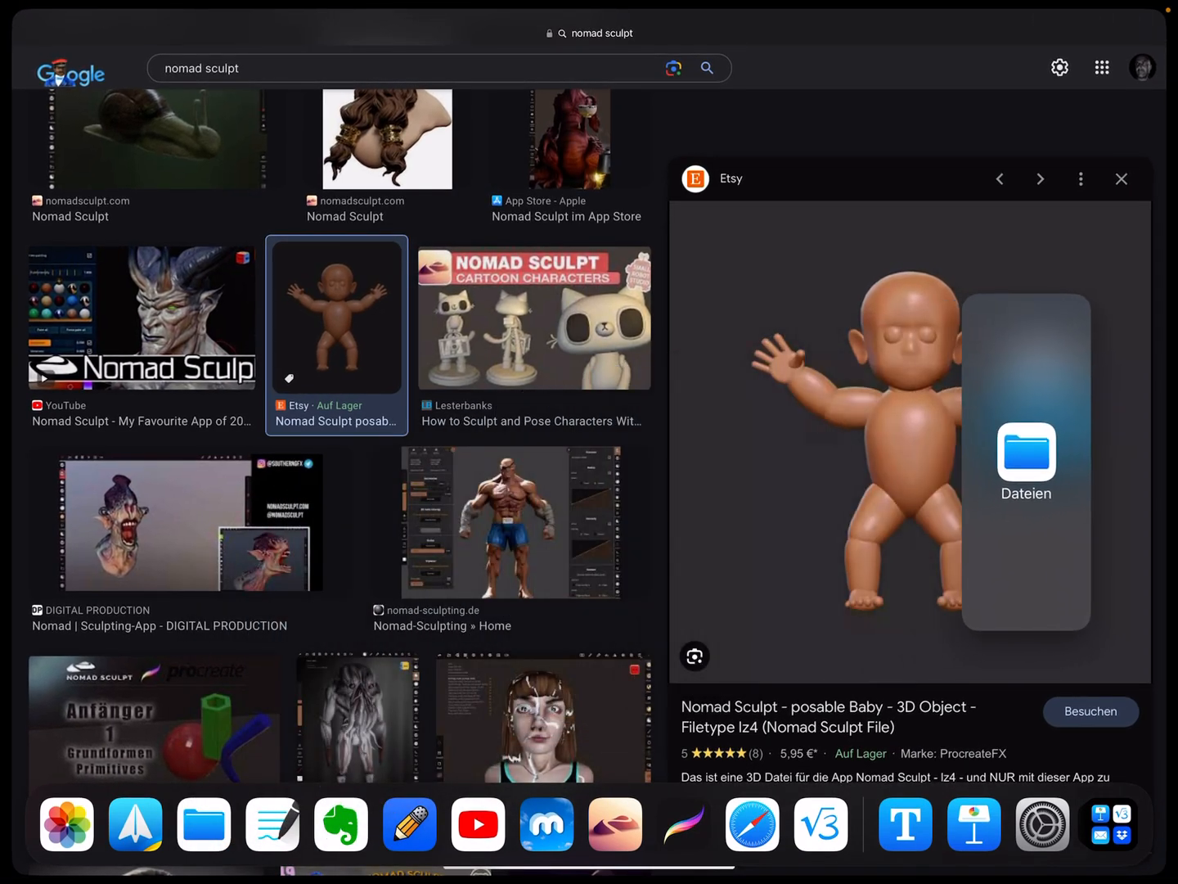
# Bring Files up beside Safari and drop the baby image into Downloads.
pyautogui.click(1025, 458)
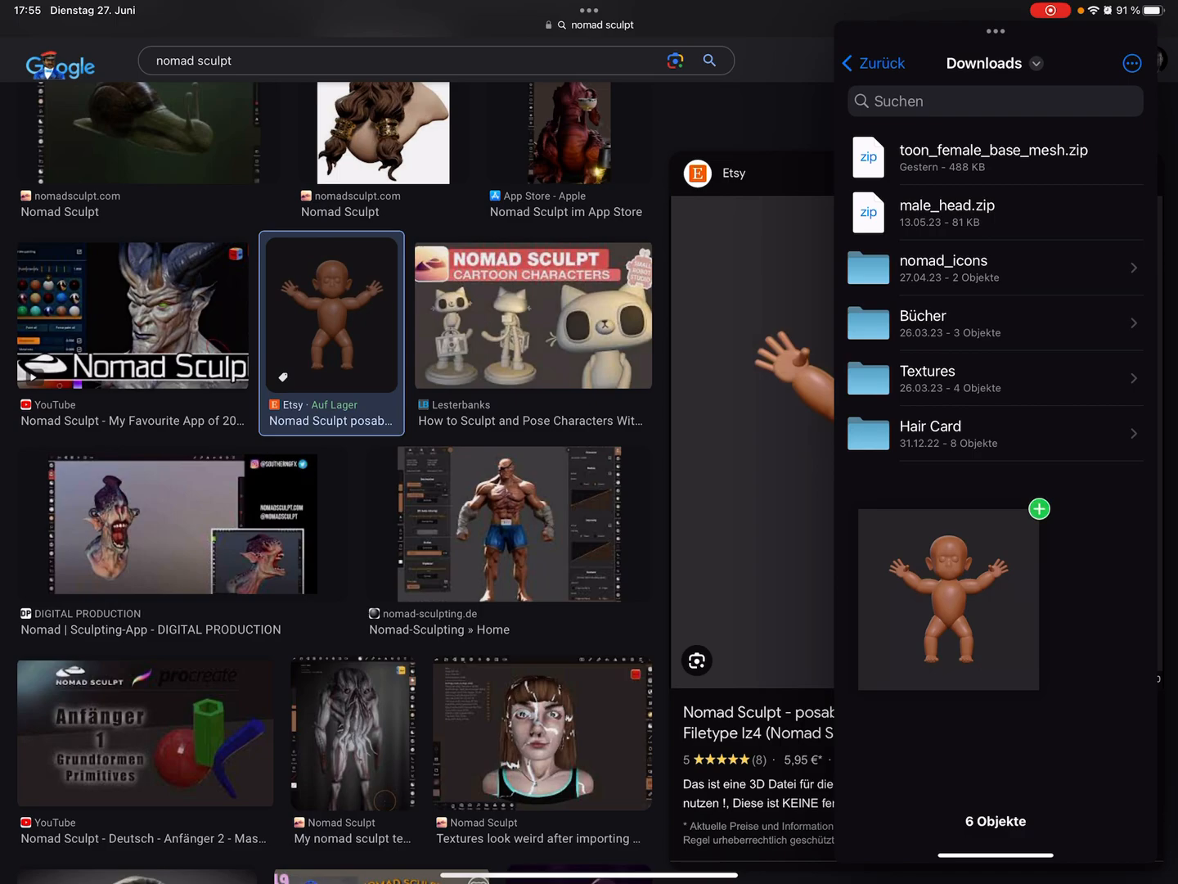
pyautogui.click(1039, 508)
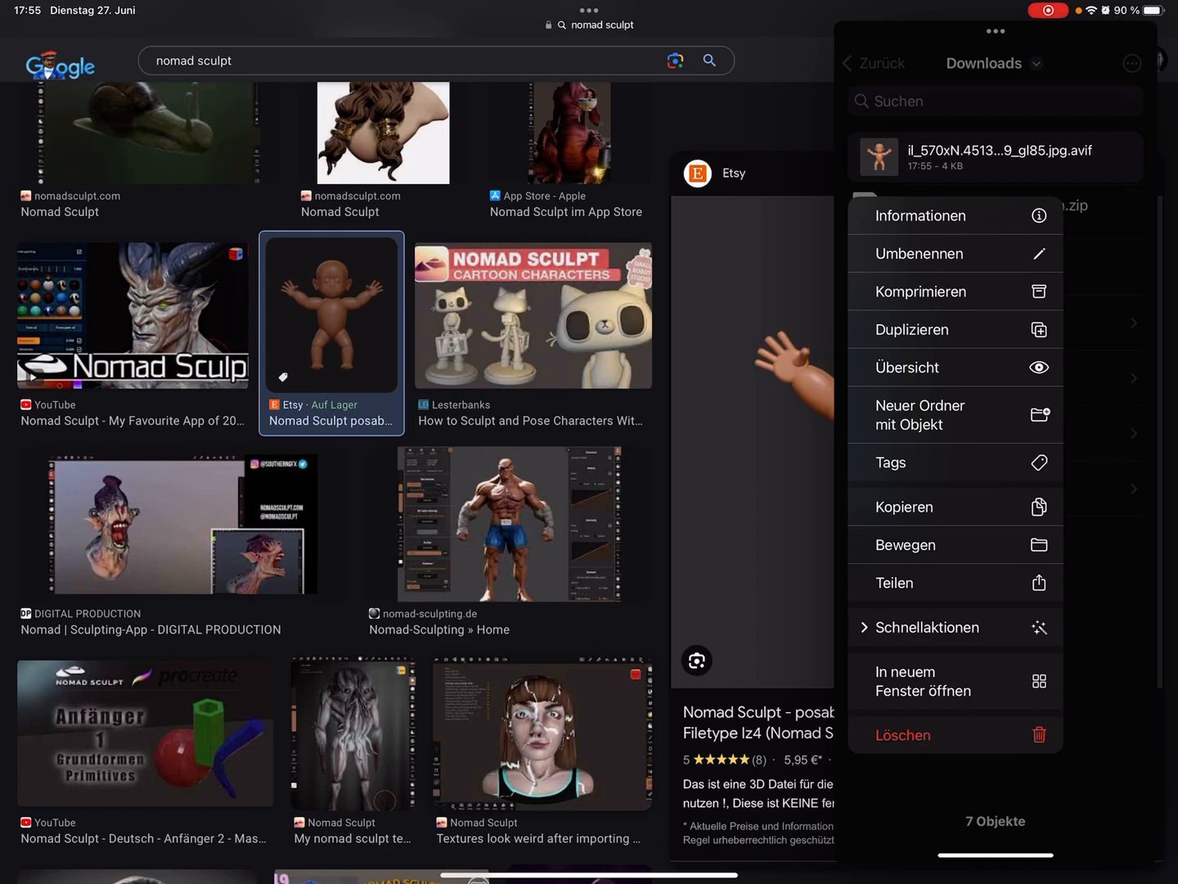
# Run Hintergrund entfernen on the baby image and preview the resulting PNG.
pyautogui.click(928, 627)
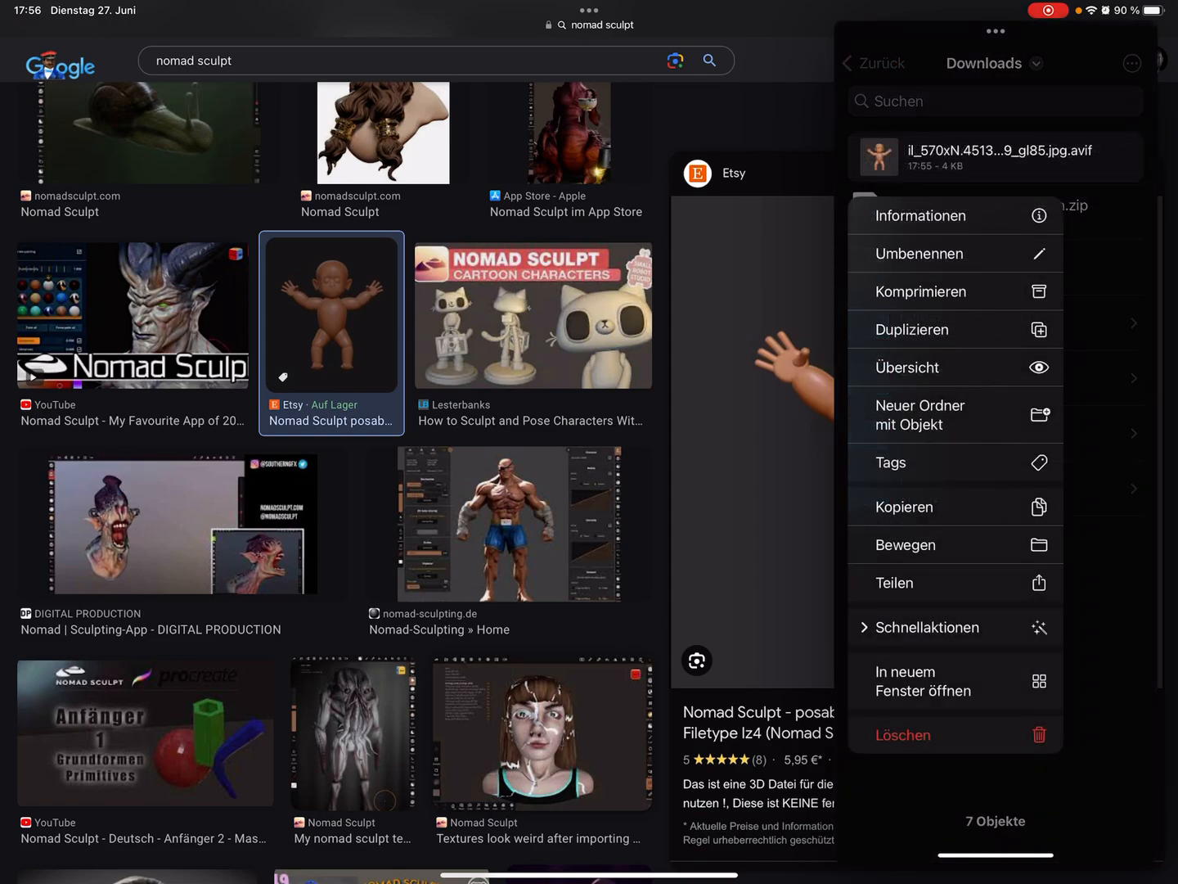
pyautogui.click(926, 627)
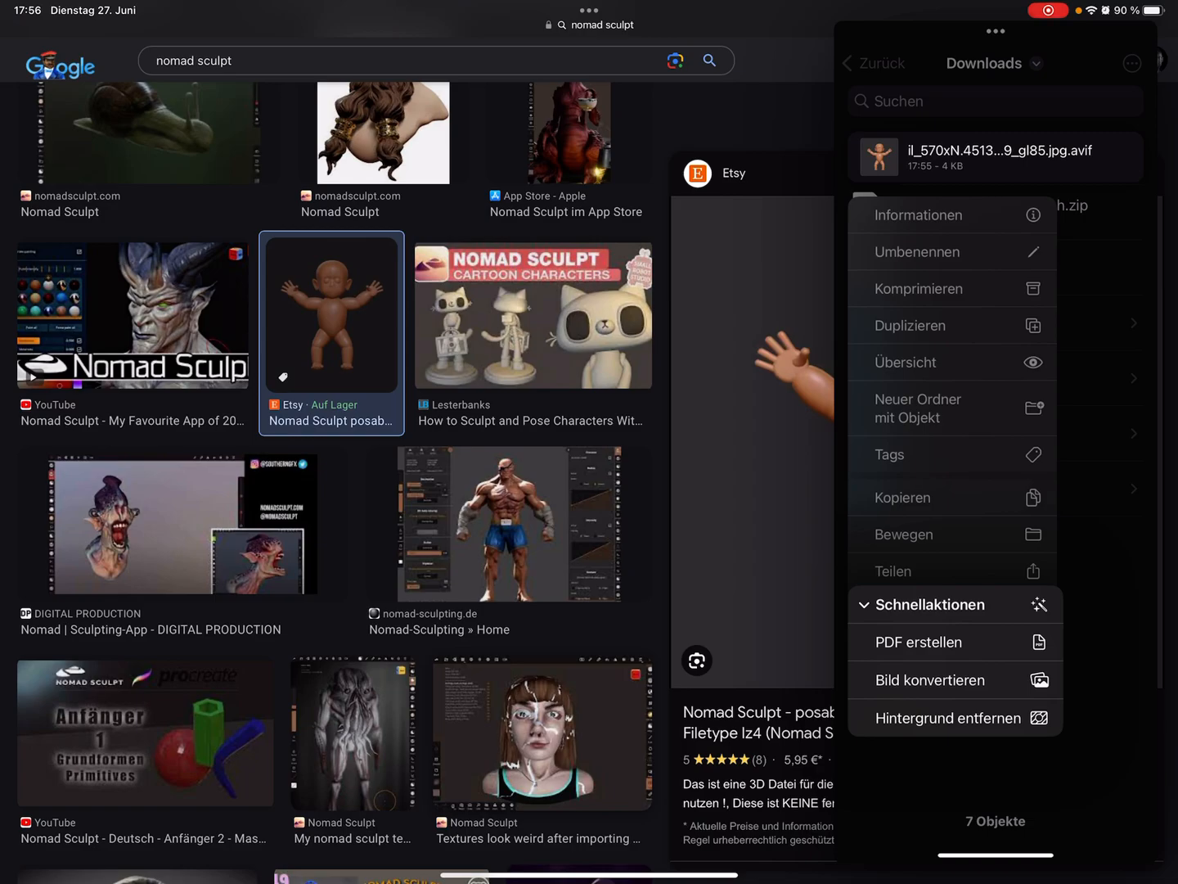
pyautogui.click(948, 717)
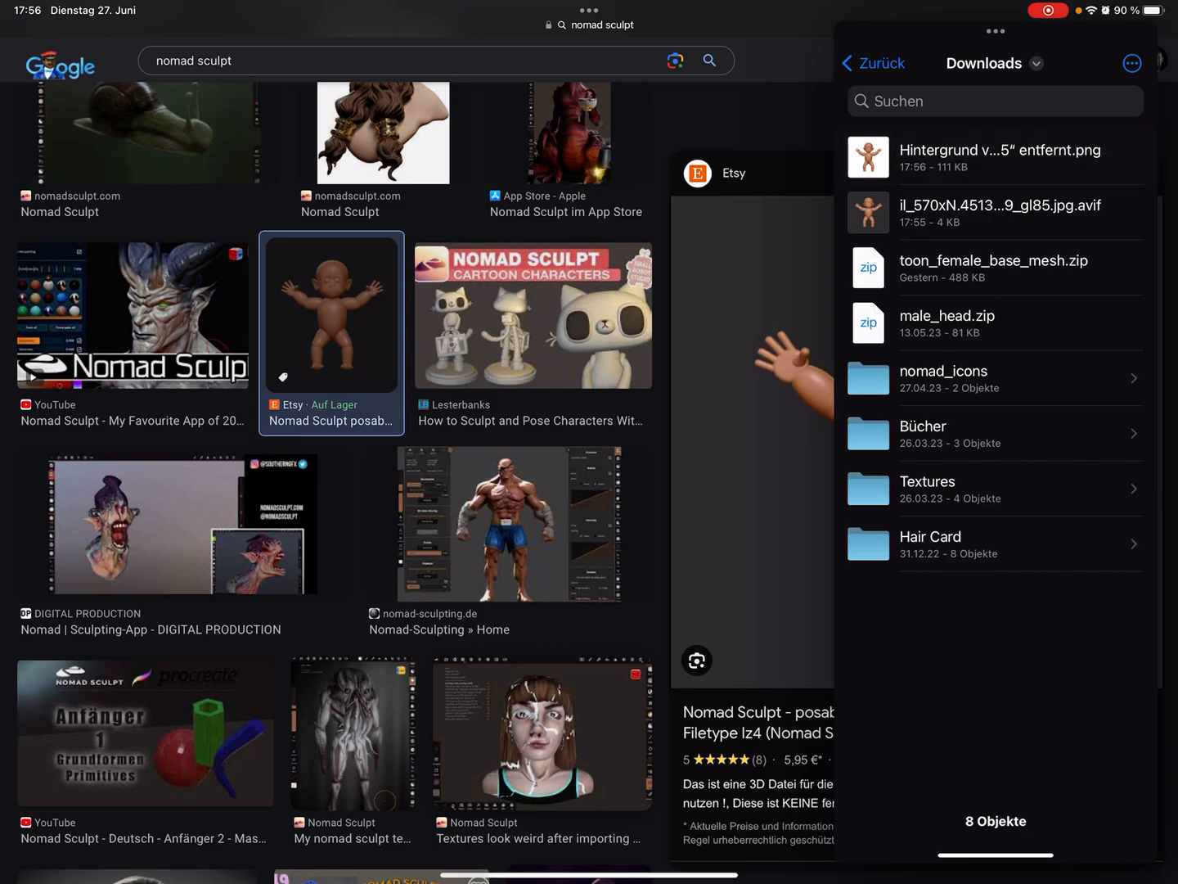
pyautogui.click(996, 156)
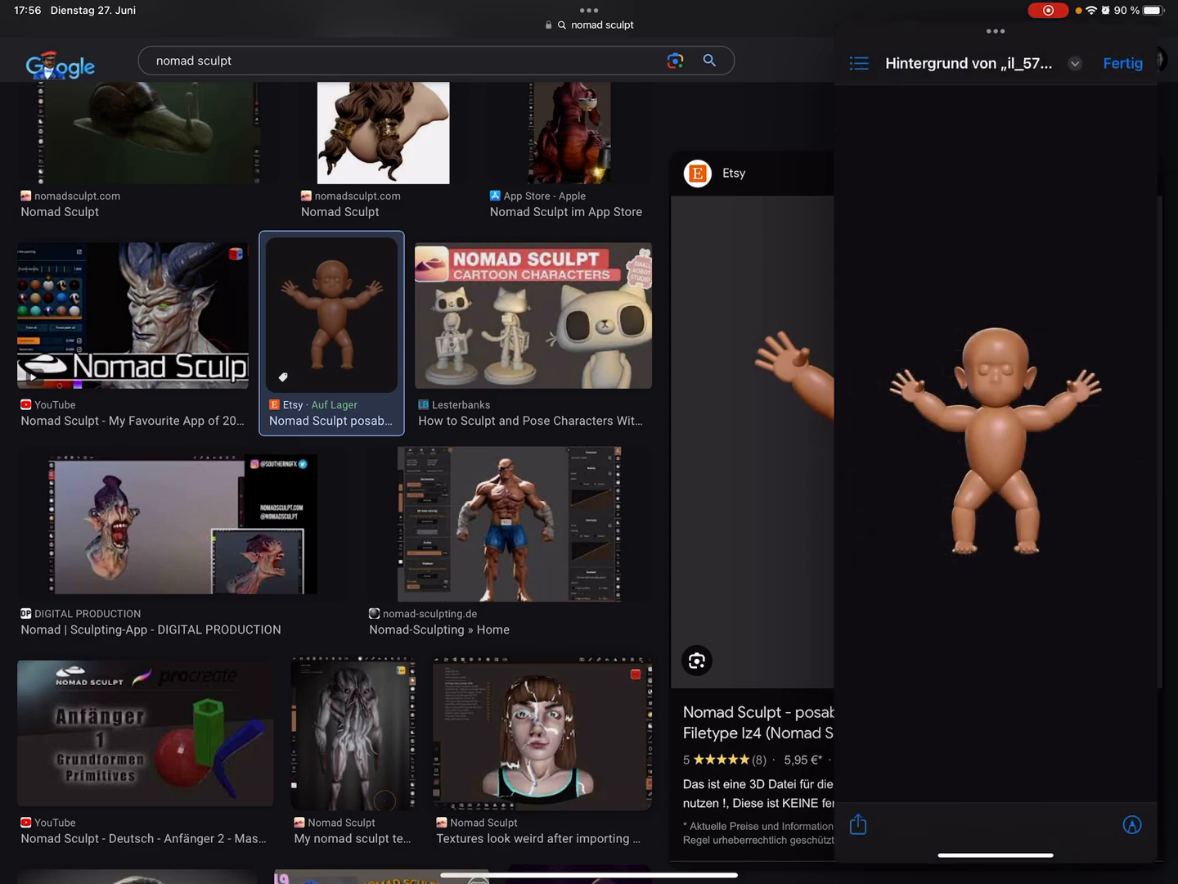